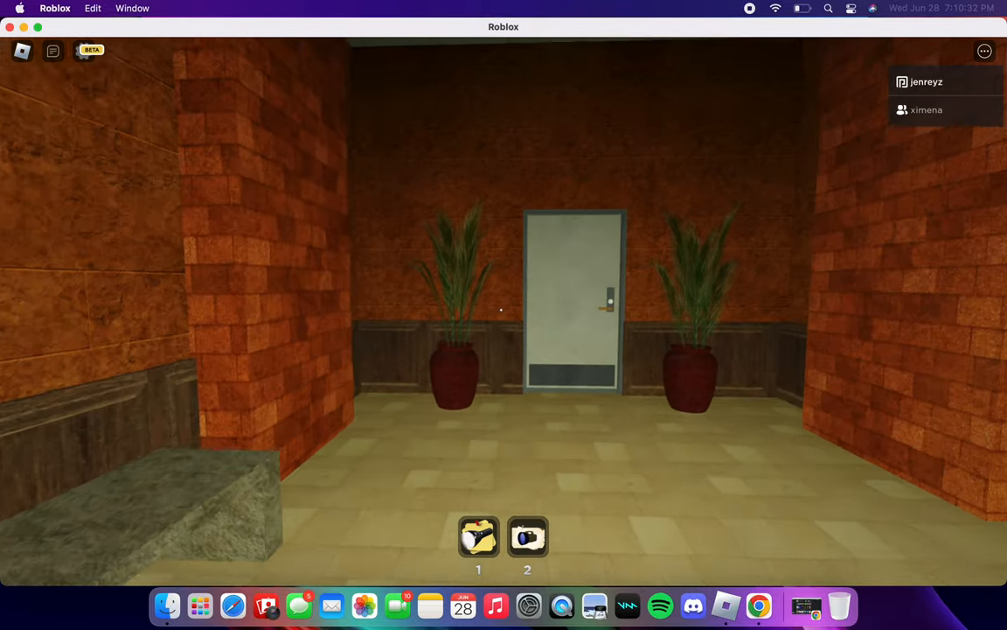
Walk forward to the grey door between the potted plants until the E prompt shows.
key(w)
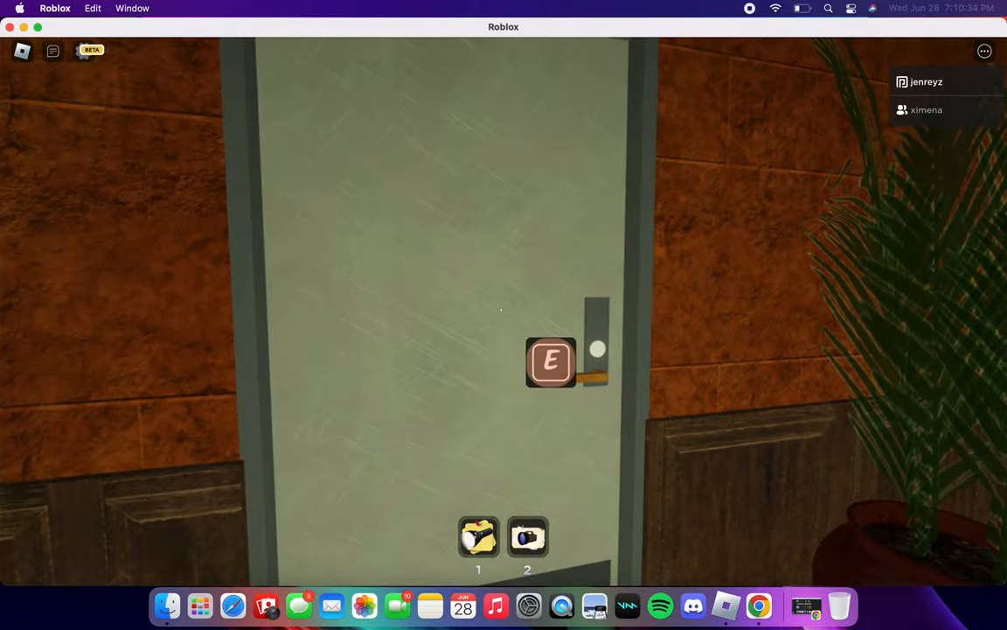